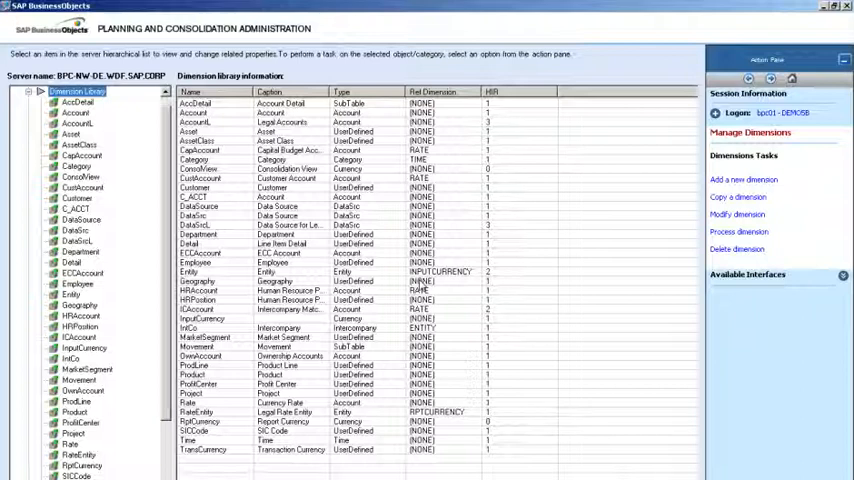
pyautogui.moveTo(114, 400)
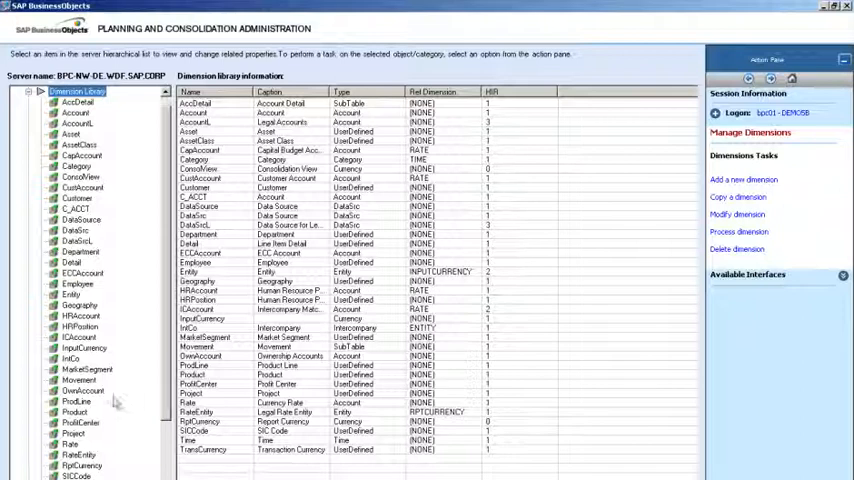
# Open the ProdLine dimension's member sheet from the Dimension Library for editing.
pyautogui.click(76, 400)
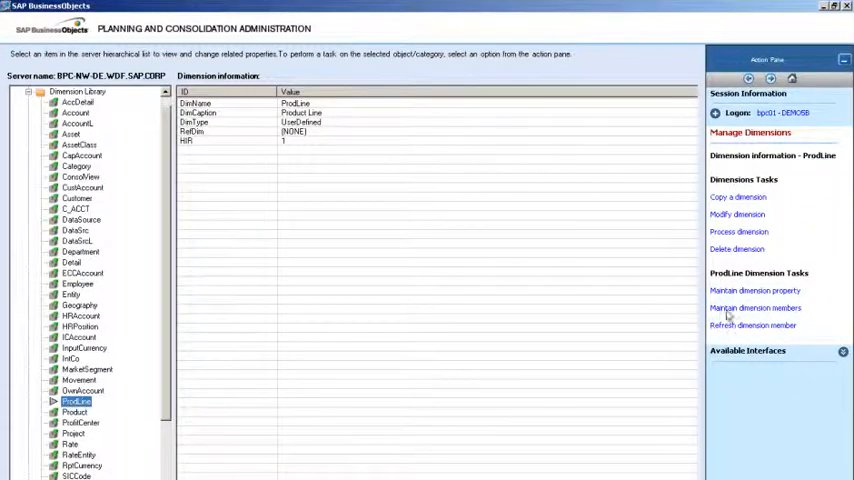
pyautogui.click(756, 308)
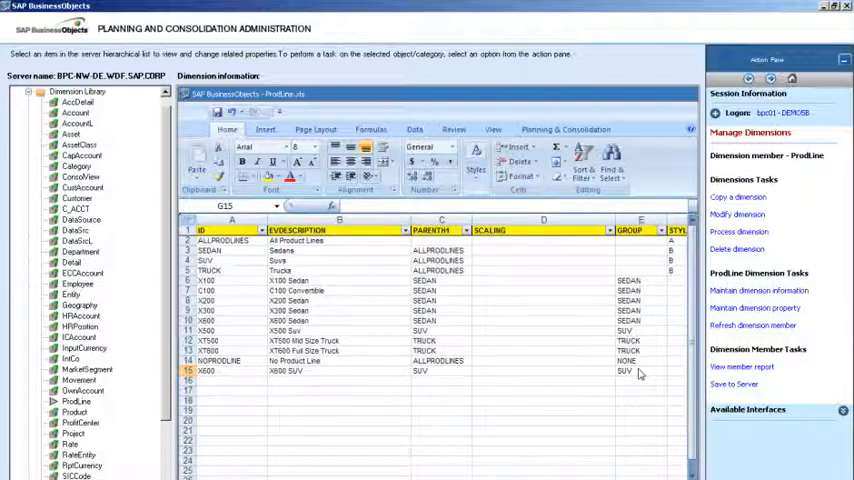
# Process the ProdLine dimension with ProdLine checked in the Process dimensions dialog.
pyautogui.click(736, 232)
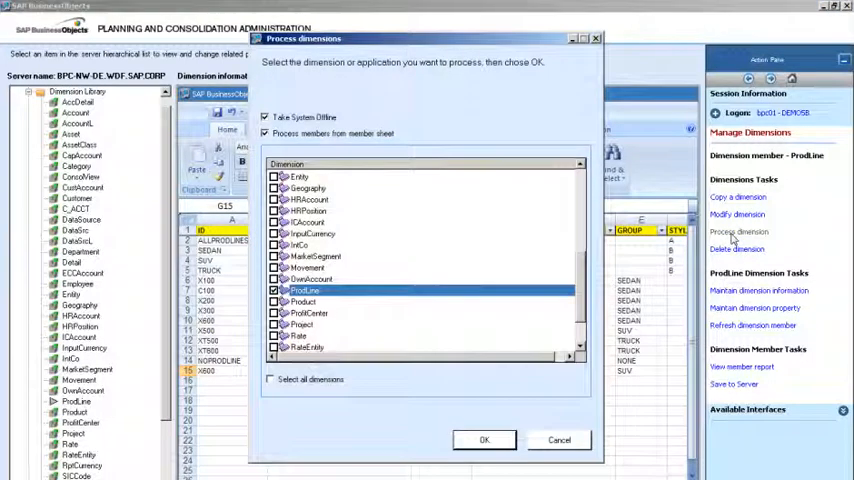
pyautogui.click(484, 440)
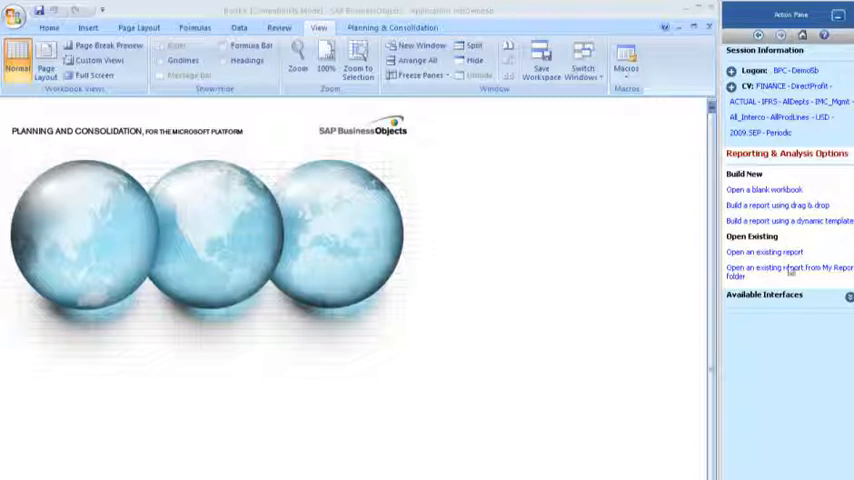
# Open the saved variance report from the My Reports folder.
pyautogui.click(788, 220)
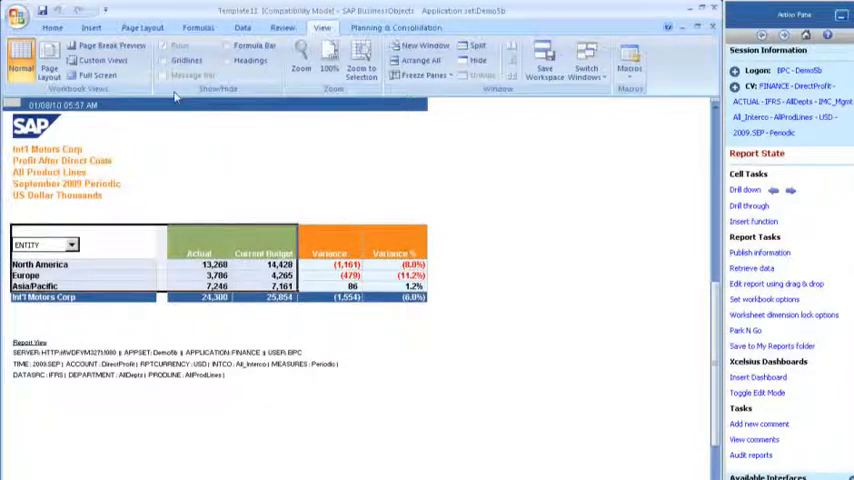
pyautogui.click(92, 28)
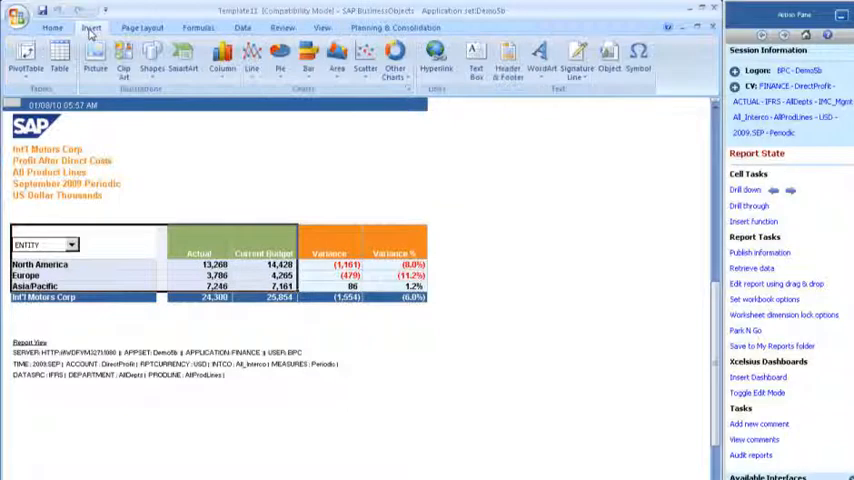
# Add a 2-D clustered column chart of actual versus current budget by region.
pyautogui.click(222, 56)
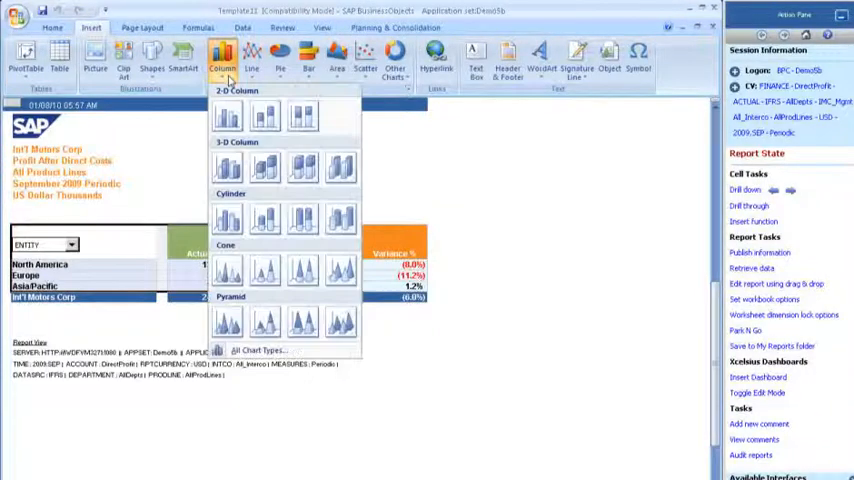
pyautogui.click(226, 116)
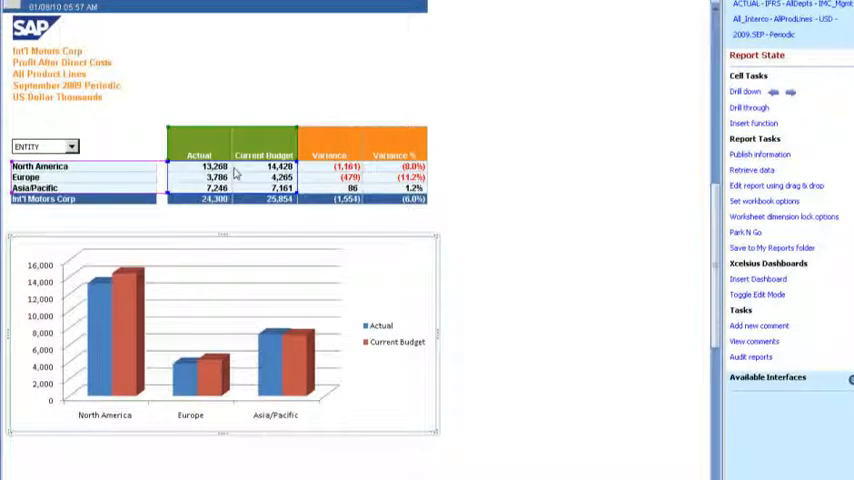
# Display the Voyager workspace query and expand the Entity H1 hierarchy.
pyautogui.doubleClick(24, 176)
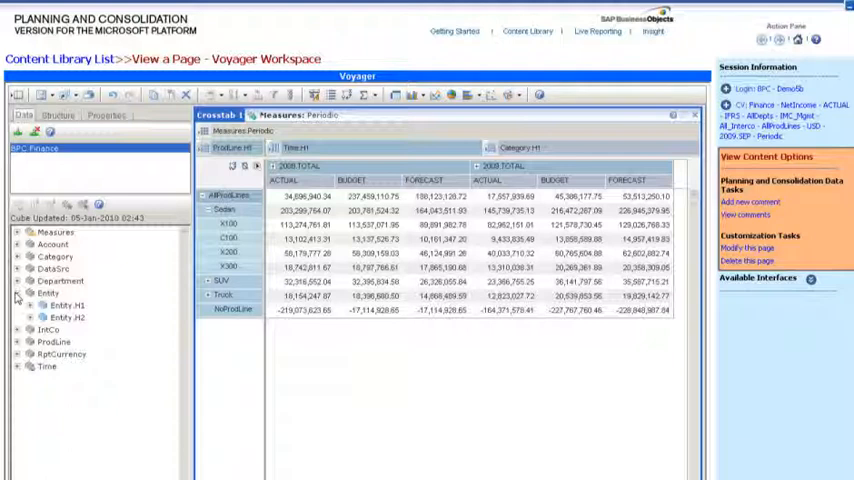
pyautogui.click(32, 304)
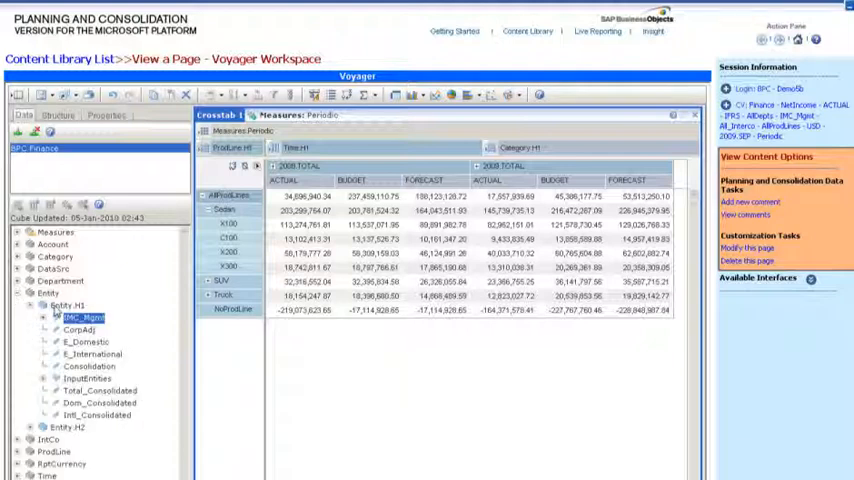